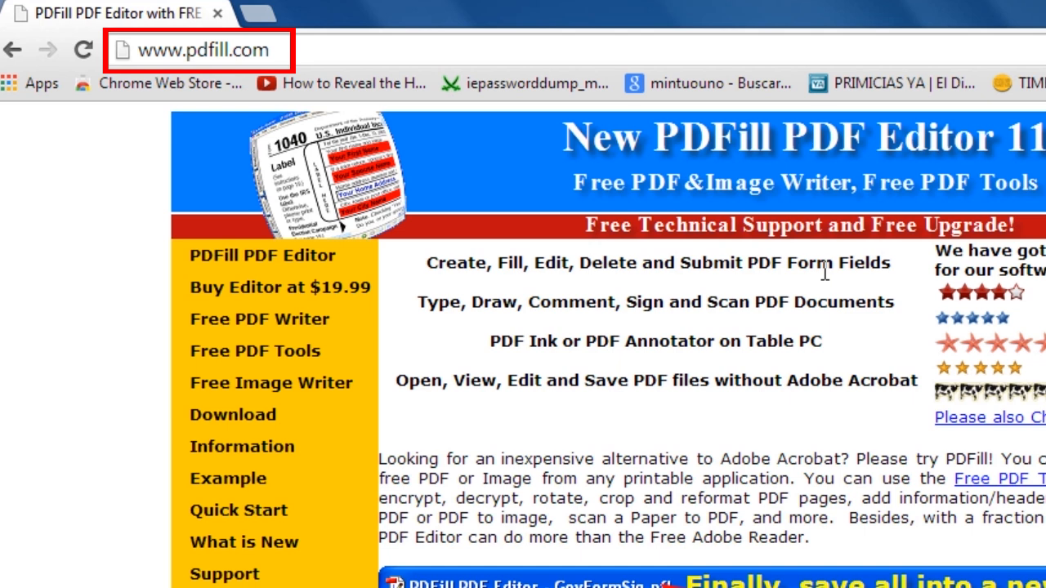
Step: Download the PDFill installer from pdfill.com's Free PDF Tools page via CNET
{"action": "left_click", "coordinate": [201, 48]}
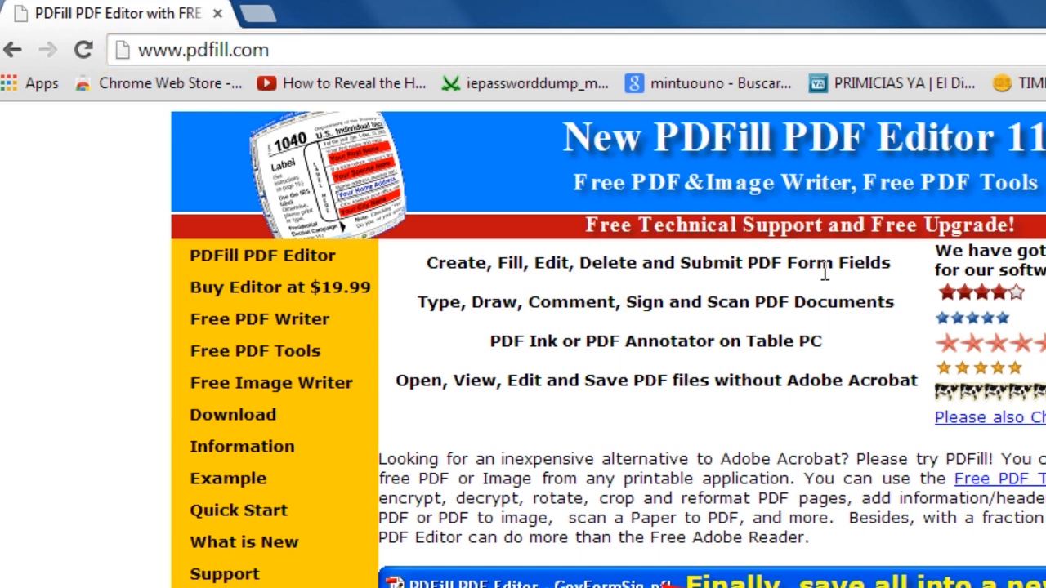
{"action": "mouse_move", "coordinate": [284, 360]}
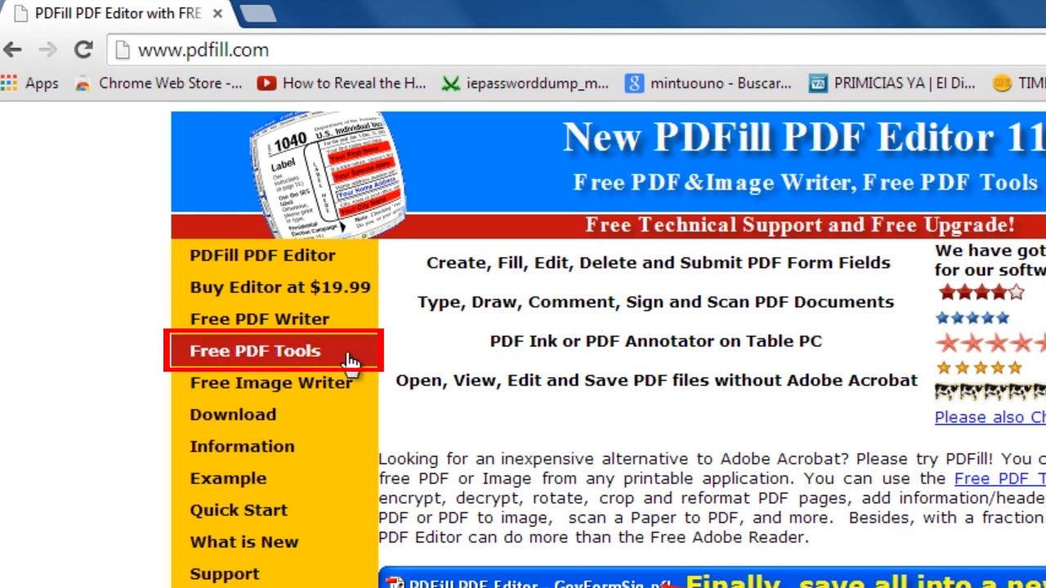
{"action": "left_click", "coordinate": [254, 351]}
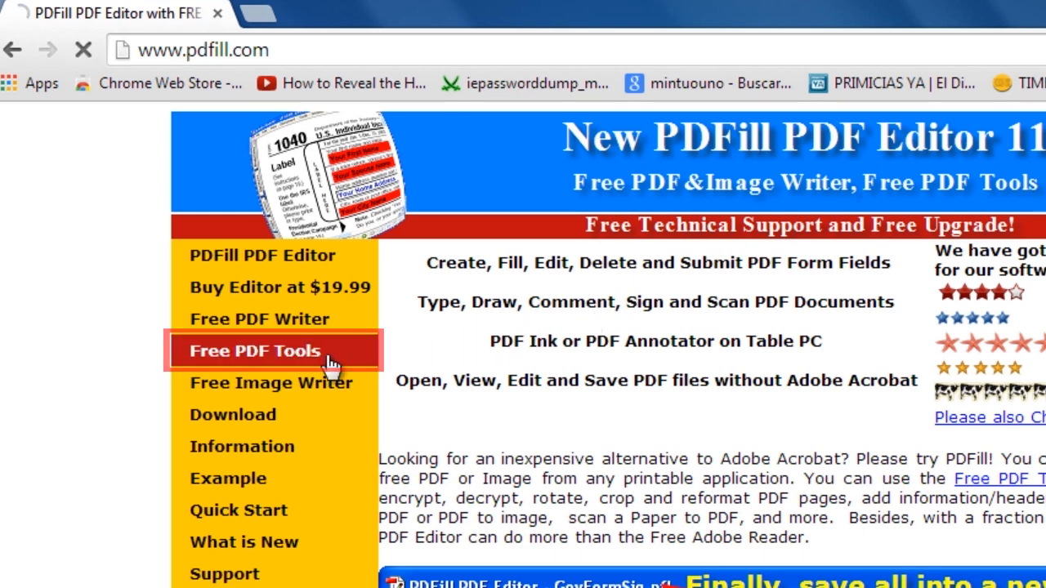
{"action": "left_click", "coordinate": [255, 351]}
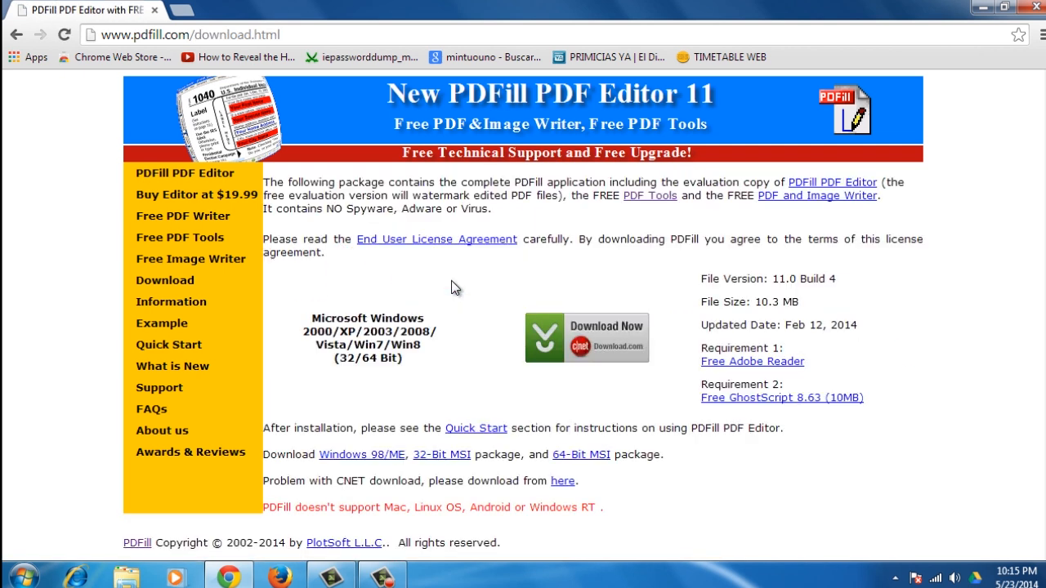
{"action": "left_click", "coordinate": [605, 337]}
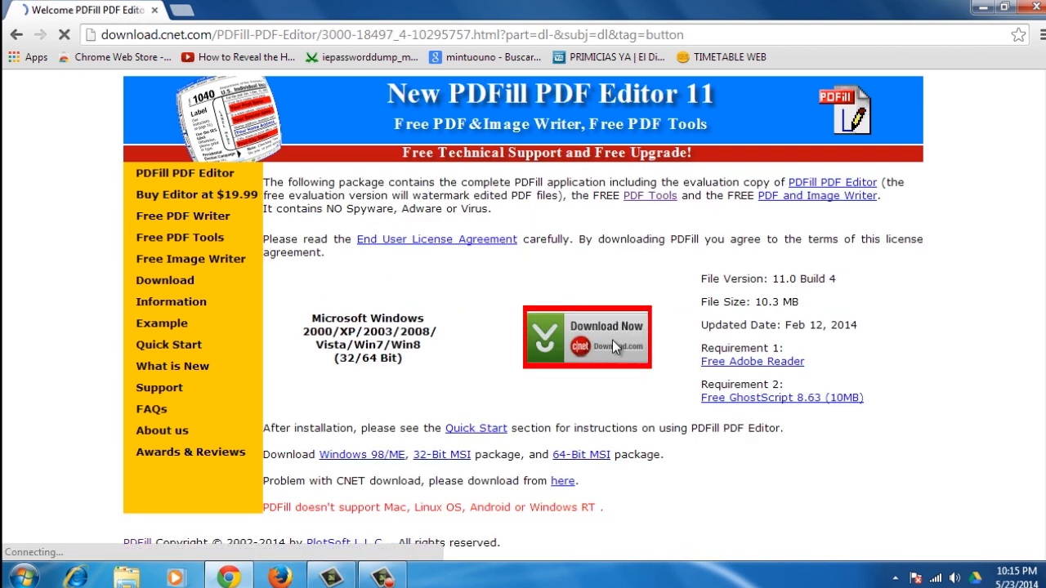
{"action": "left_click", "coordinate": [607, 337]}
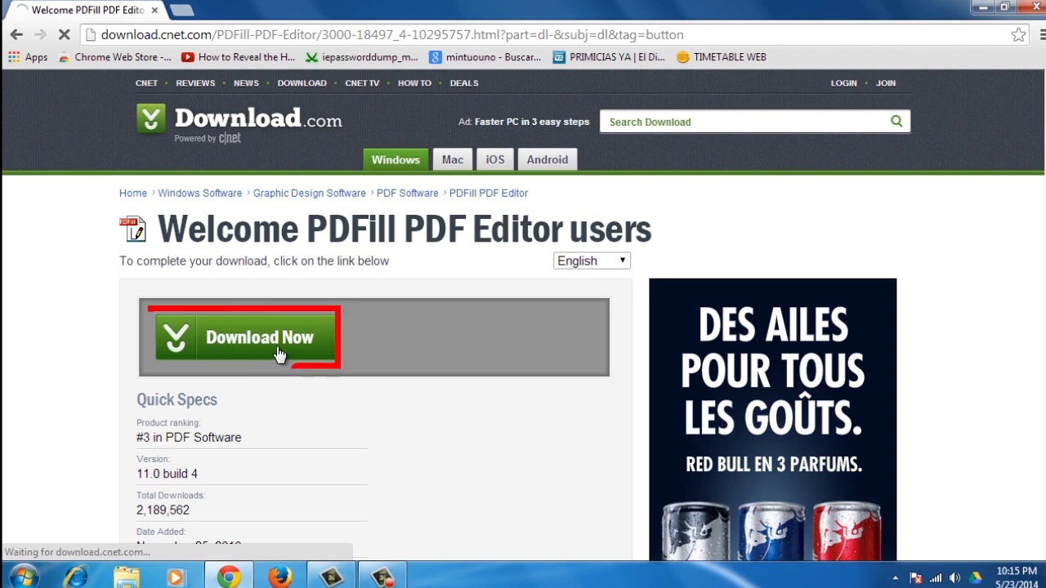
{"action": "left_click", "coordinate": [278, 337]}
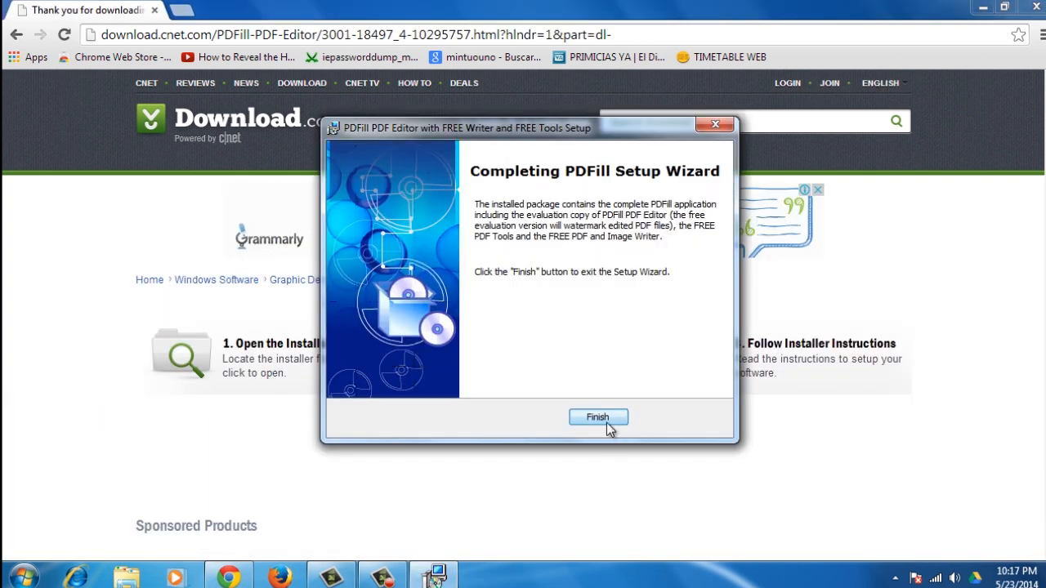
Step: Finish the PDFill setup wizard and launch the '1. Merge PDF Files' tool
{"action": "left_click", "coordinate": [598, 417]}
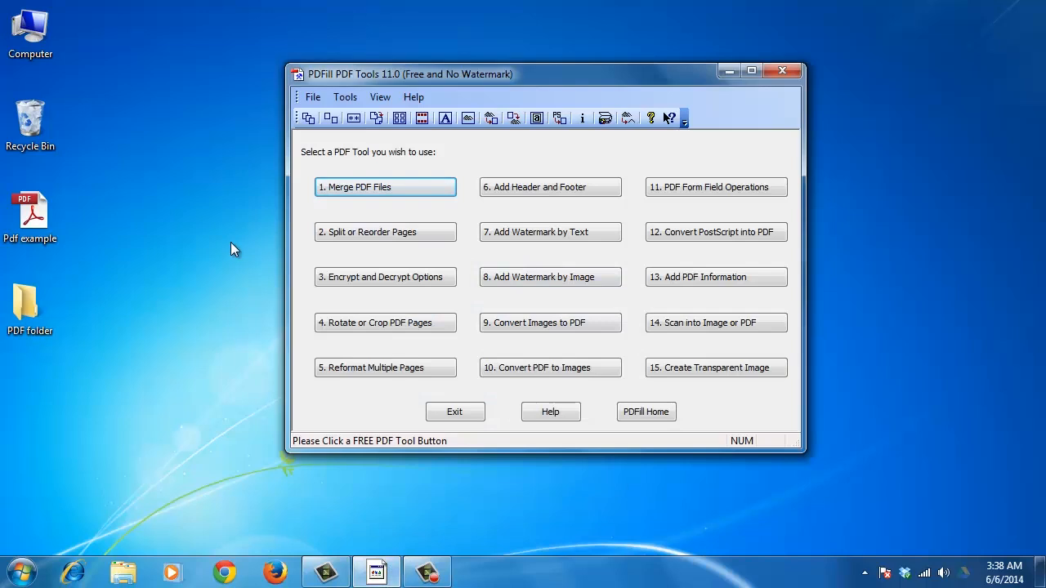
{"action": "mouse_move", "coordinate": [283, 230]}
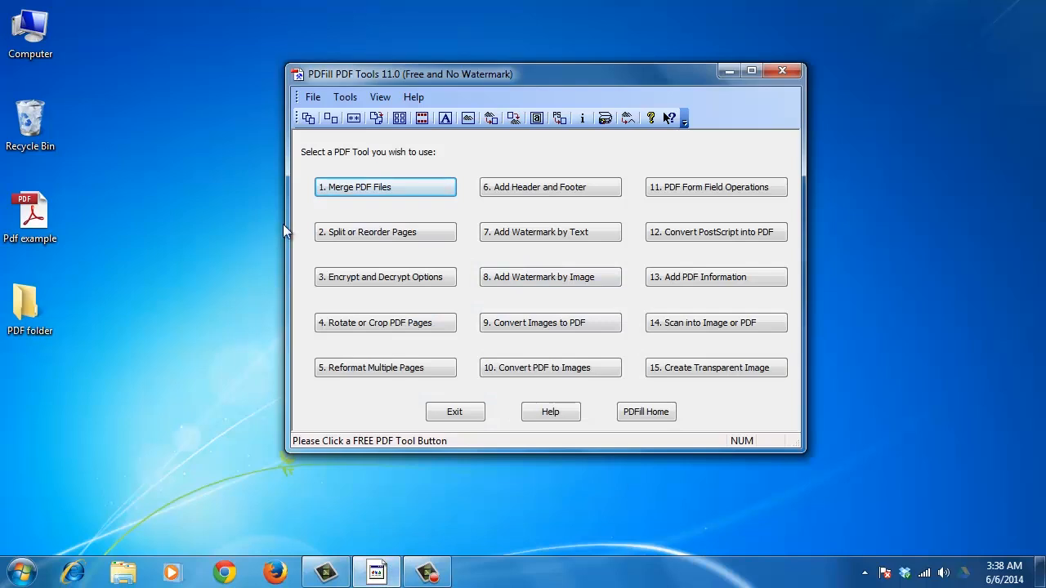
{"action": "mouse_move", "coordinate": [380, 203]}
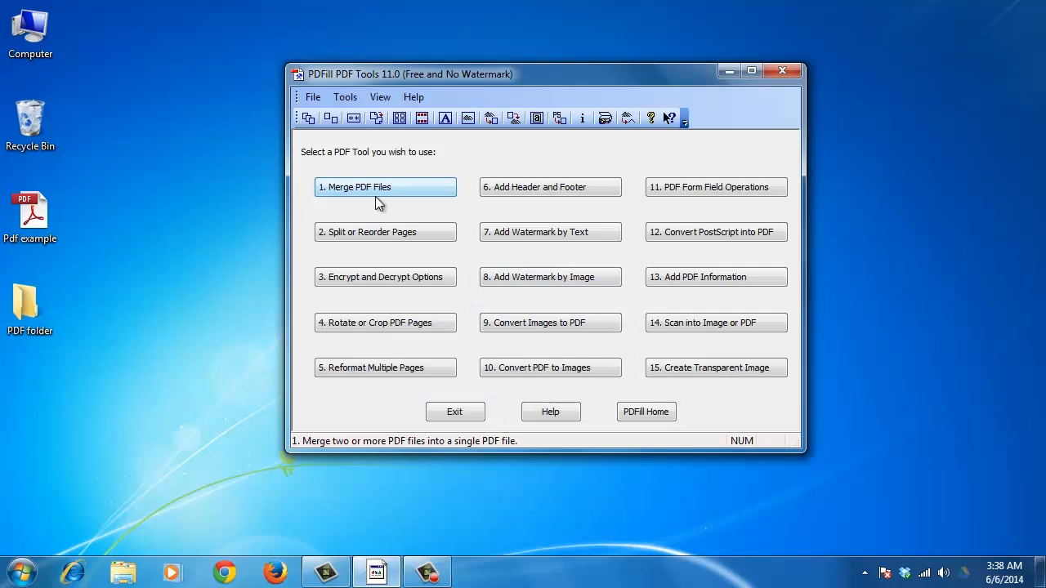
{"action": "left_click", "coordinate": [385, 187]}
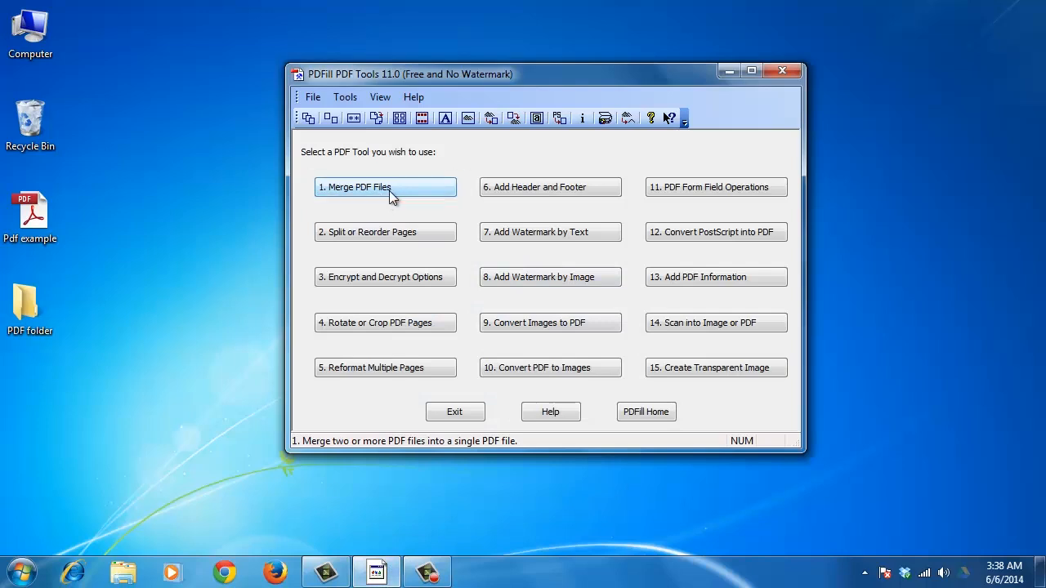
{"action": "left_click", "coordinate": [385, 188]}
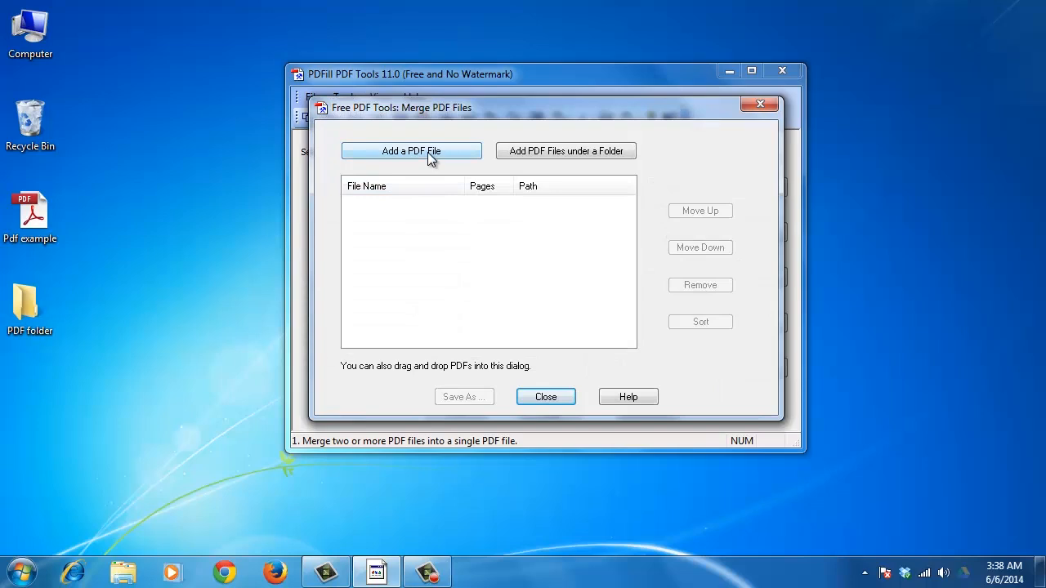
Step: Add Pdf example.pdf to the merge list
{"action": "left_click", "coordinate": [411, 150]}
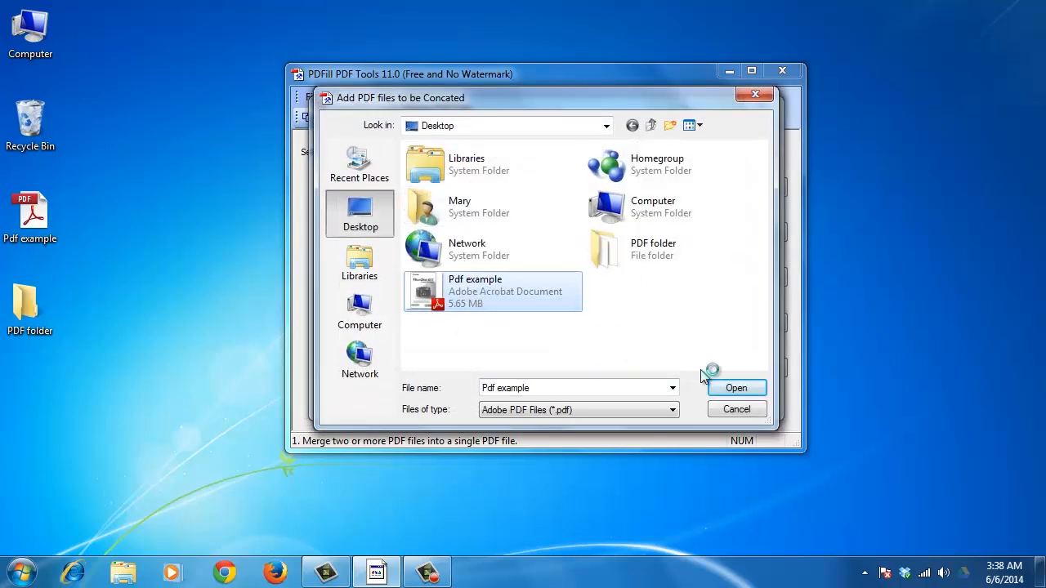
{"action": "left_click", "coordinate": [736, 388]}
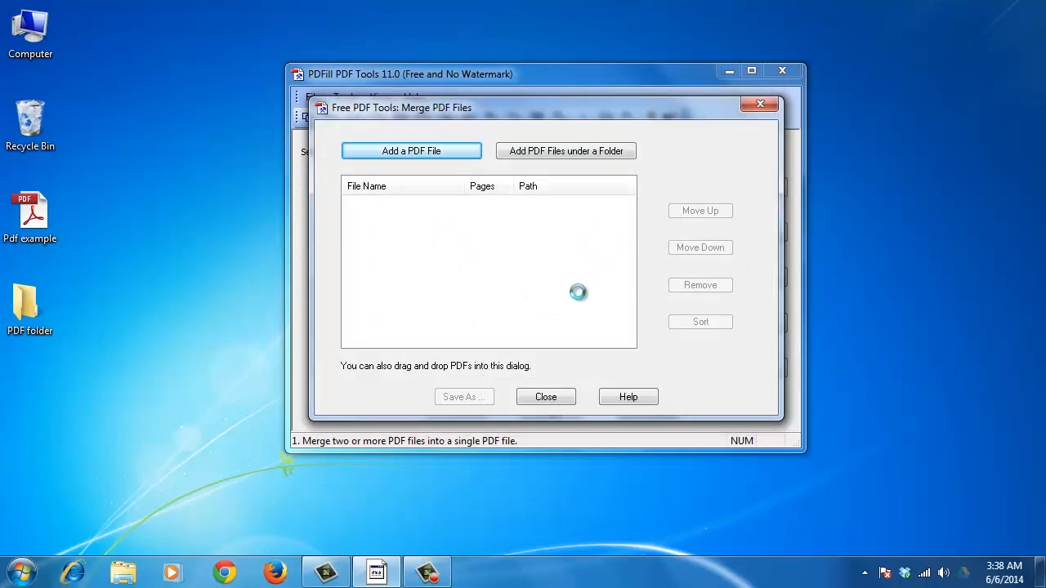
{"action": "left_click", "coordinate": [411, 150]}
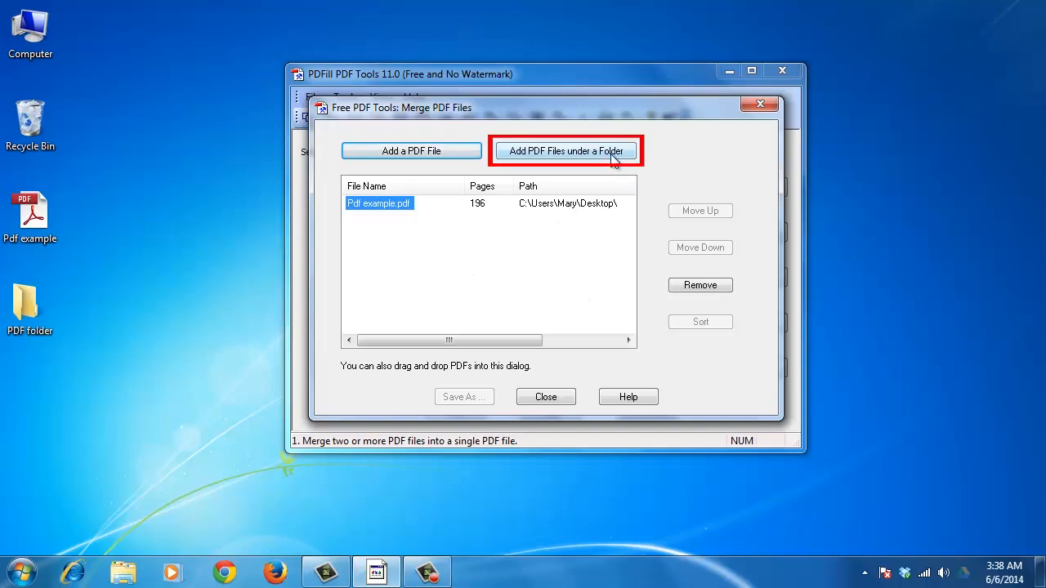
Step: Add a folder of PDFs, keeping only Pdf example 2.pdf and Pdf Example 3.pdf
{"action": "left_click", "coordinate": [565, 151]}
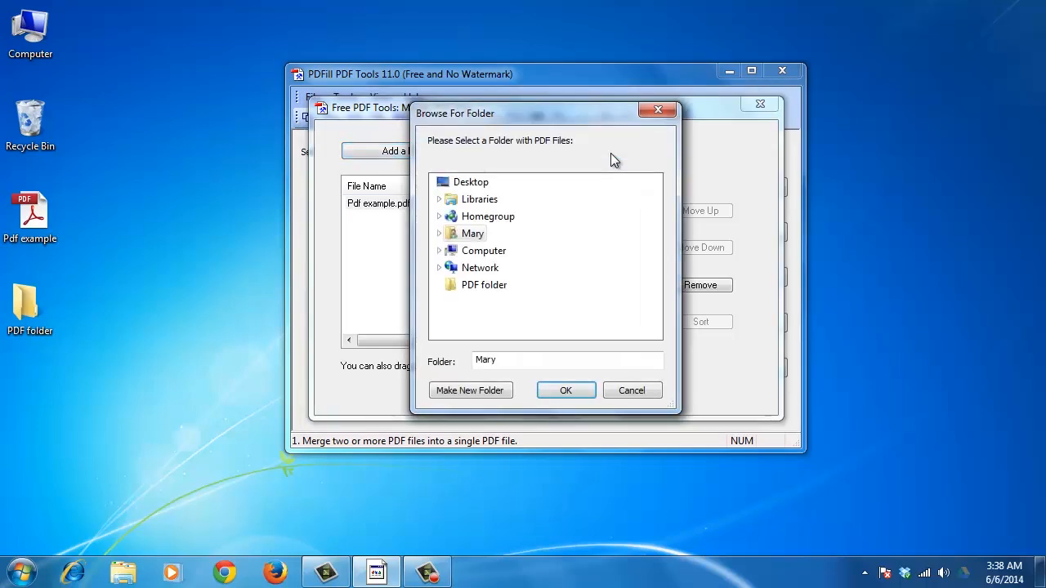
{"action": "left_click", "coordinate": [566, 389]}
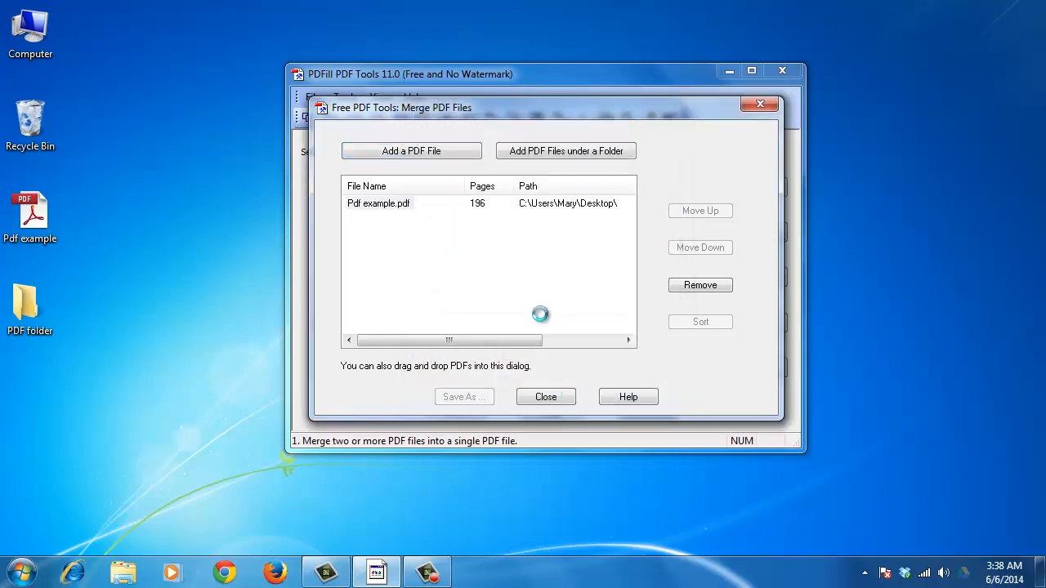
{"action": "left_click", "coordinate": [565, 150]}
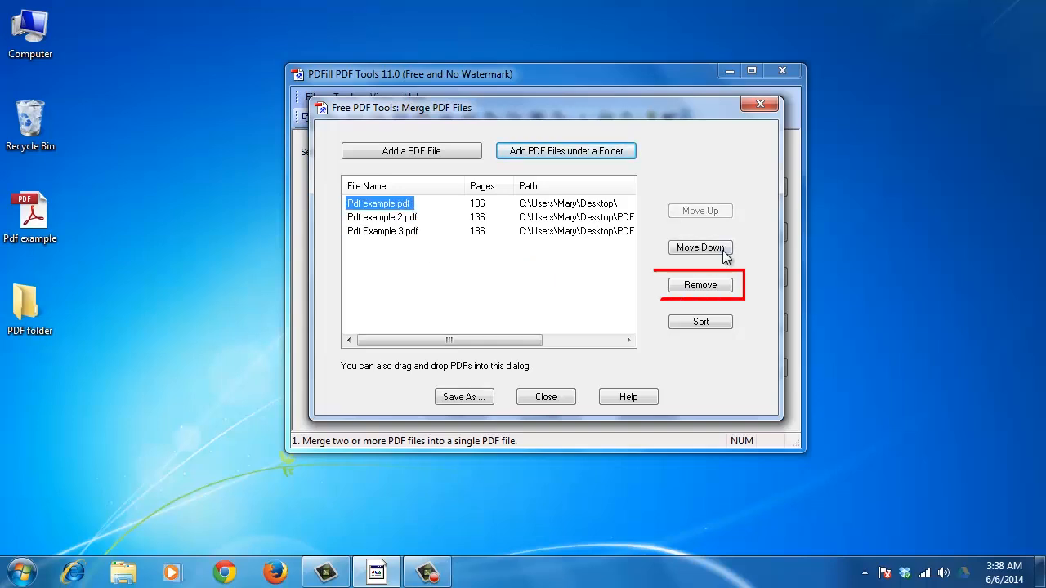
{"action": "left_click", "coordinate": [699, 284]}
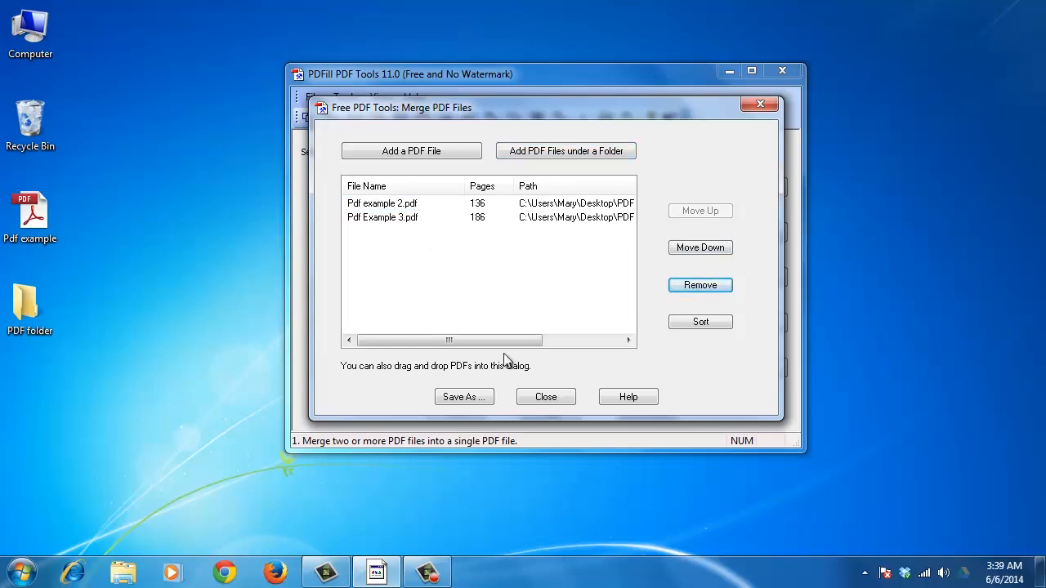
{"action": "mouse_move", "coordinate": [511, 370]}
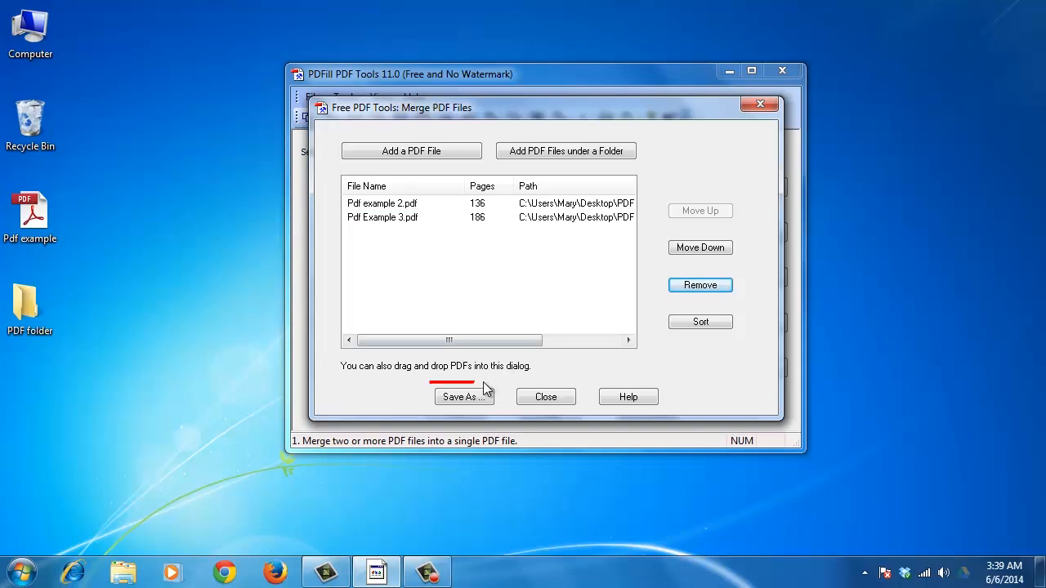
{"action": "left_click", "coordinate": [464, 396]}
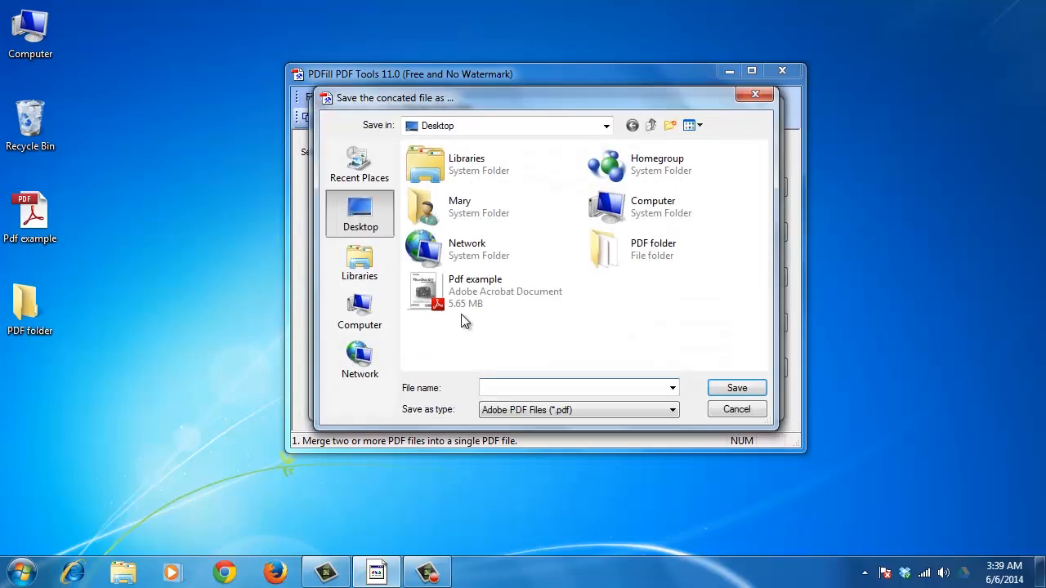
Step: Save the merged document to the desktop as 'Merged'
{"action": "type", "text": "Merged"}
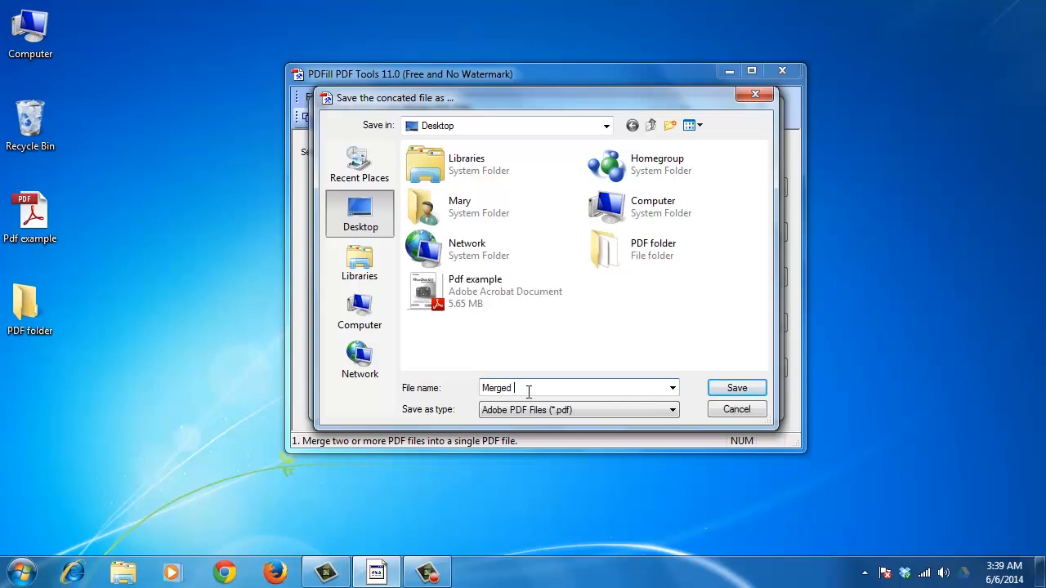
{"action": "left_click", "coordinate": [737, 388]}
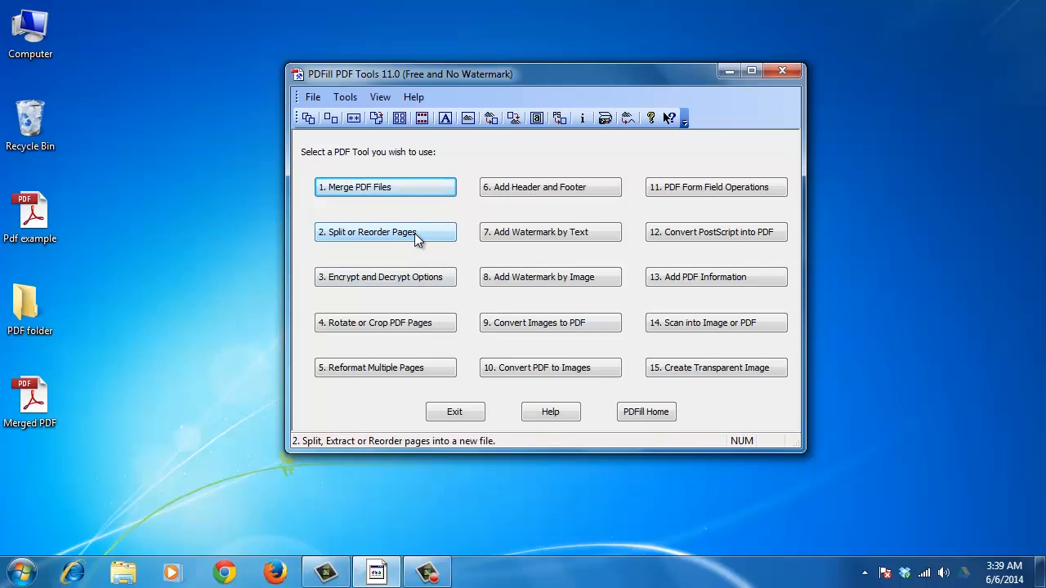
Step: Split Pdf example with a page range ending at 5, saved as 'Splitted PDF' on the desktop
{"action": "left_click", "coordinate": [385, 233]}
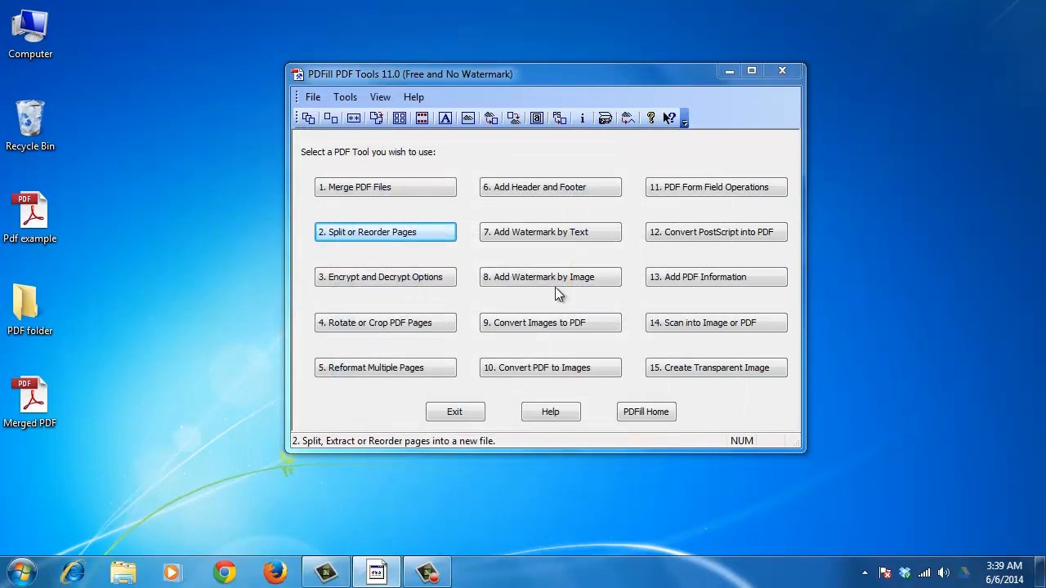
{"action": "left_click", "coordinate": [385, 232]}
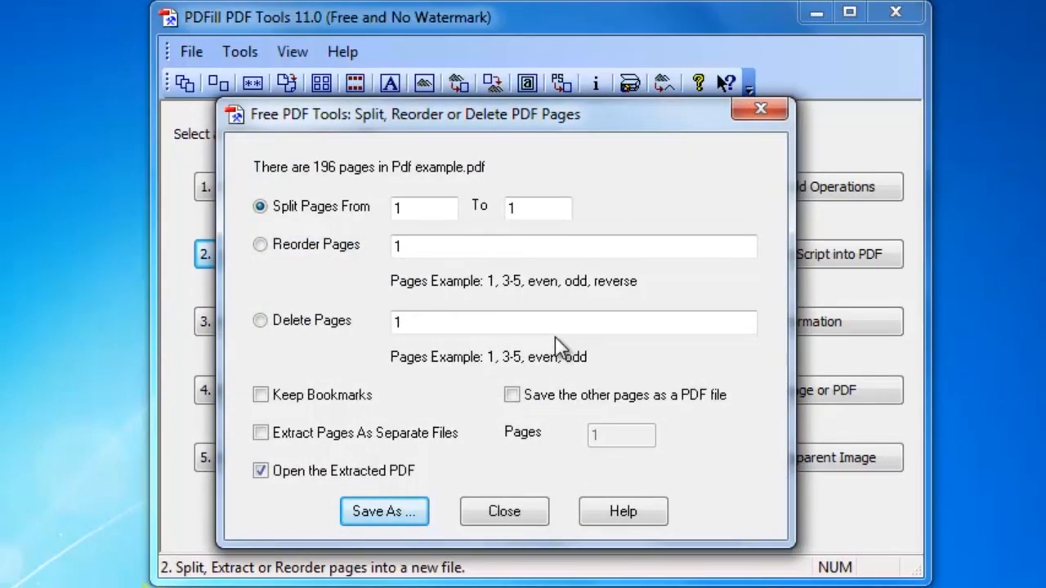
{"action": "left_click", "coordinate": [260, 206]}
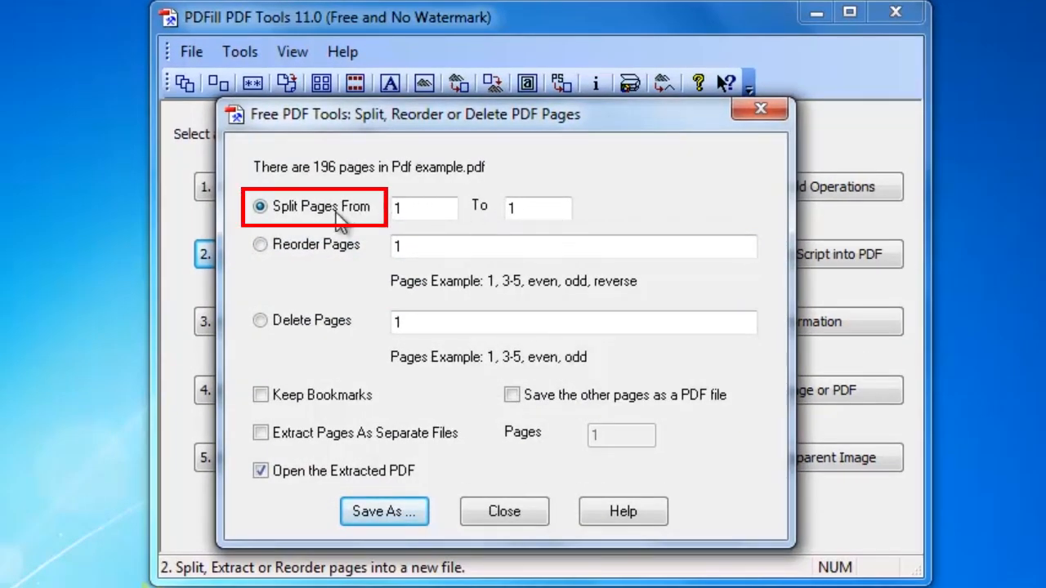
{"action": "left_click", "coordinate": [537, 207]}
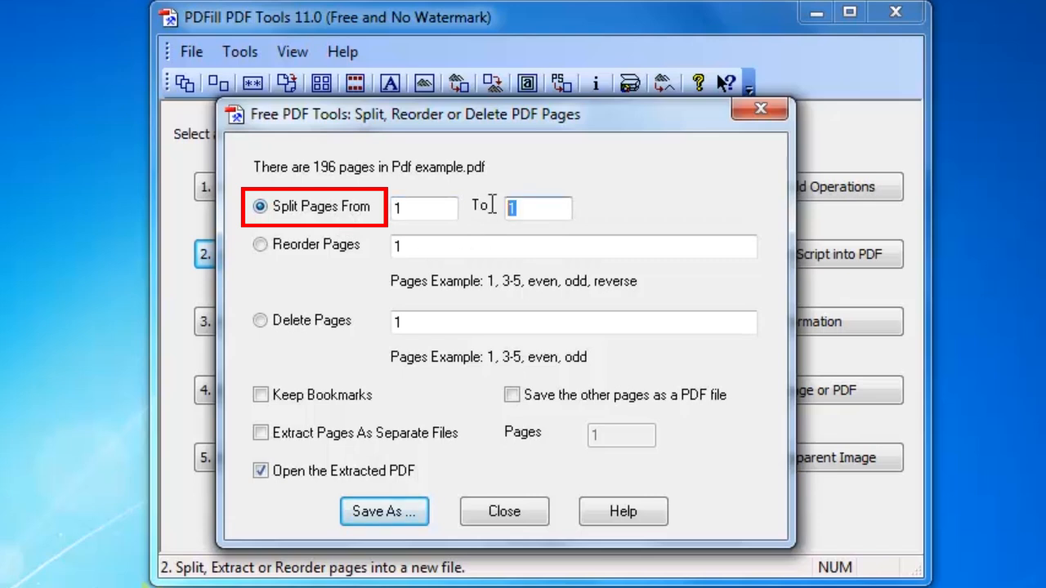
{"action": "type", "text": "5"}
{"action": "left_click", "coordinate": [573, 322]}
{"action": "type", "text": "0-18"}
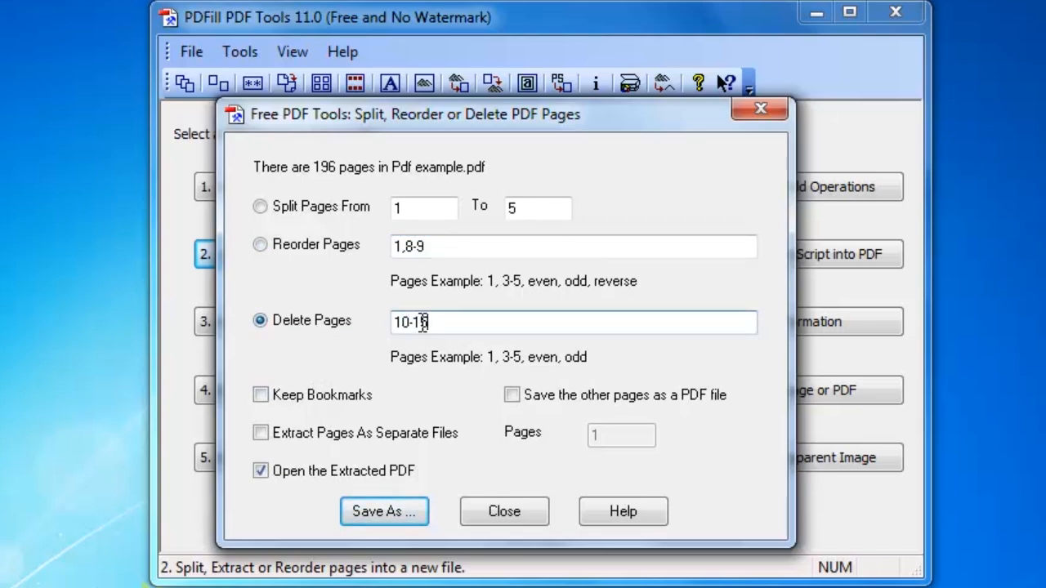
{"action": "left_click", "coordinate": [385, 511]}
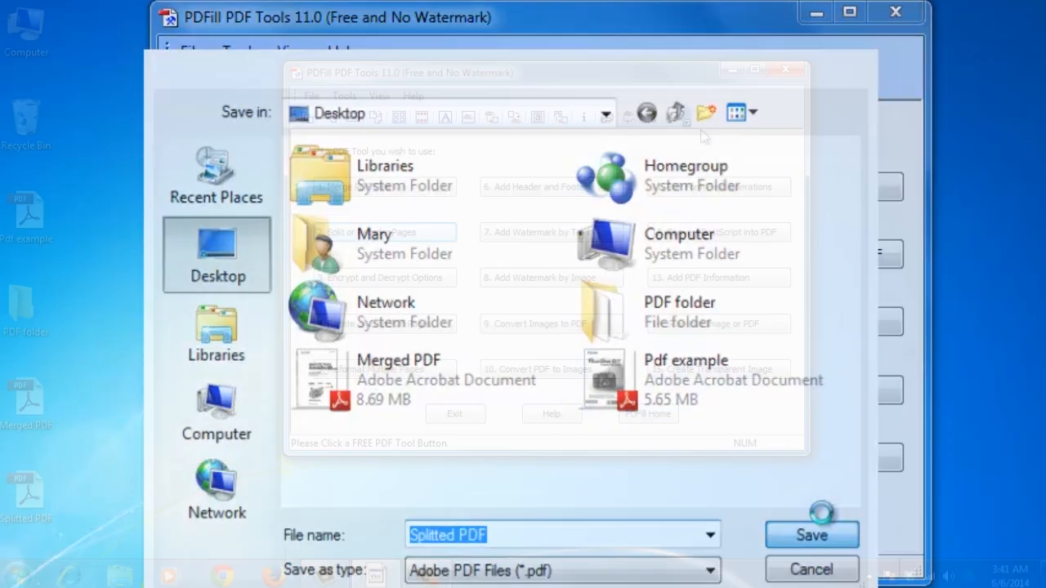
{"action": "left_click", "coordinate": [812, 534]}
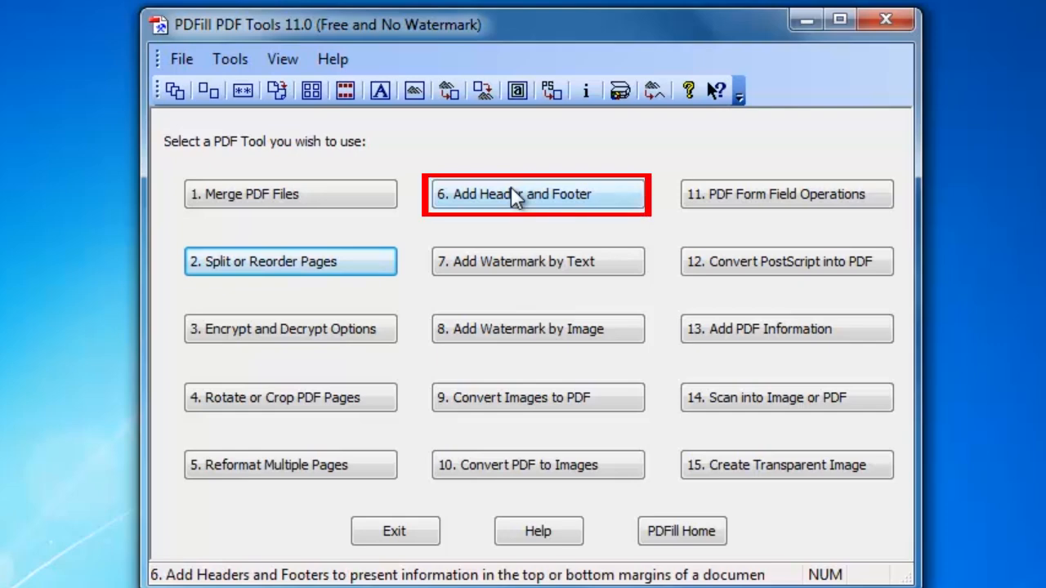
Step: Enable Add Header with Show Page Number for Pdf example in Add Header and Footer
{"action": "left_click", "coordinate": [538, 194]}
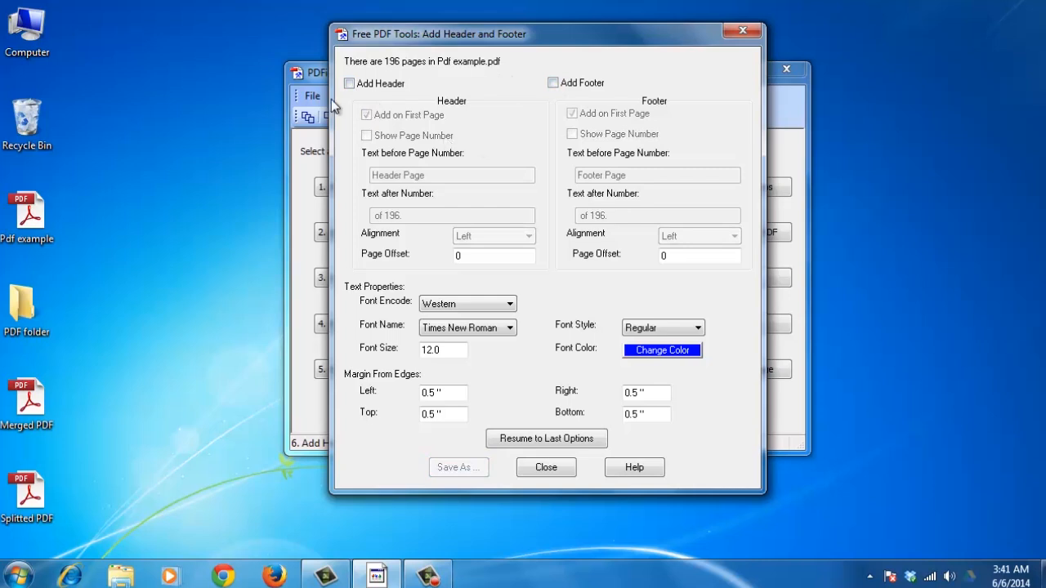
{"action": "mouse_move", "coordinate": [314, 103]}
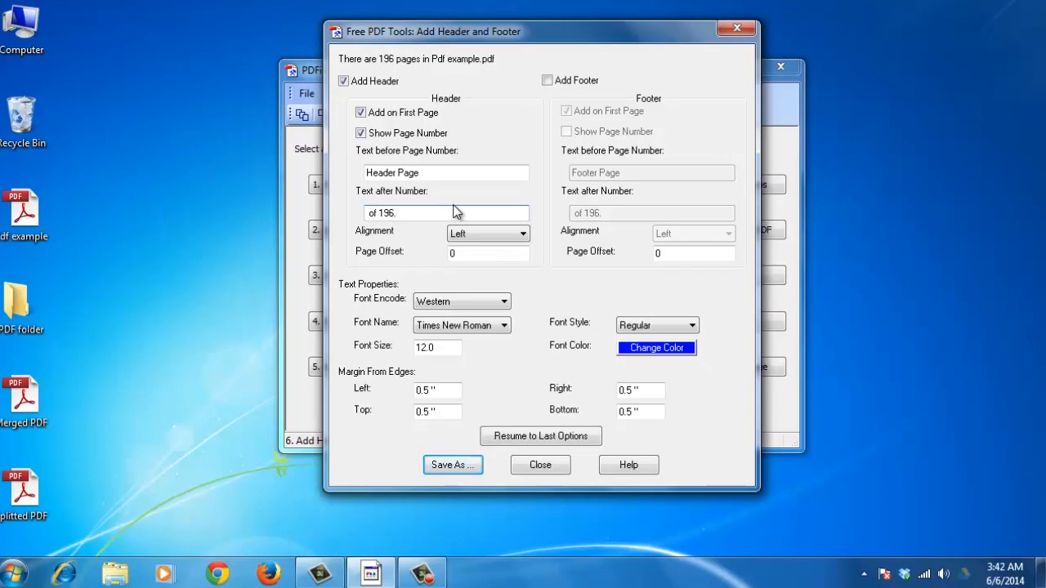
{"action": "left_click", "coordinate": [452, 465]}
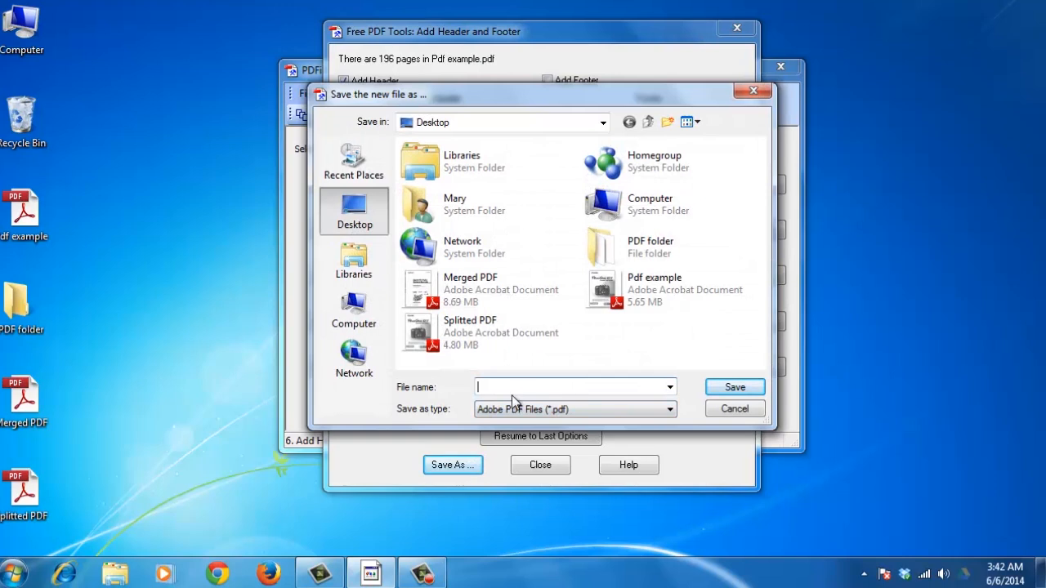
Step: Save the page-numbered copy to the desktop as 'Paginate'
{"action": "type", "text": "Paginate"}
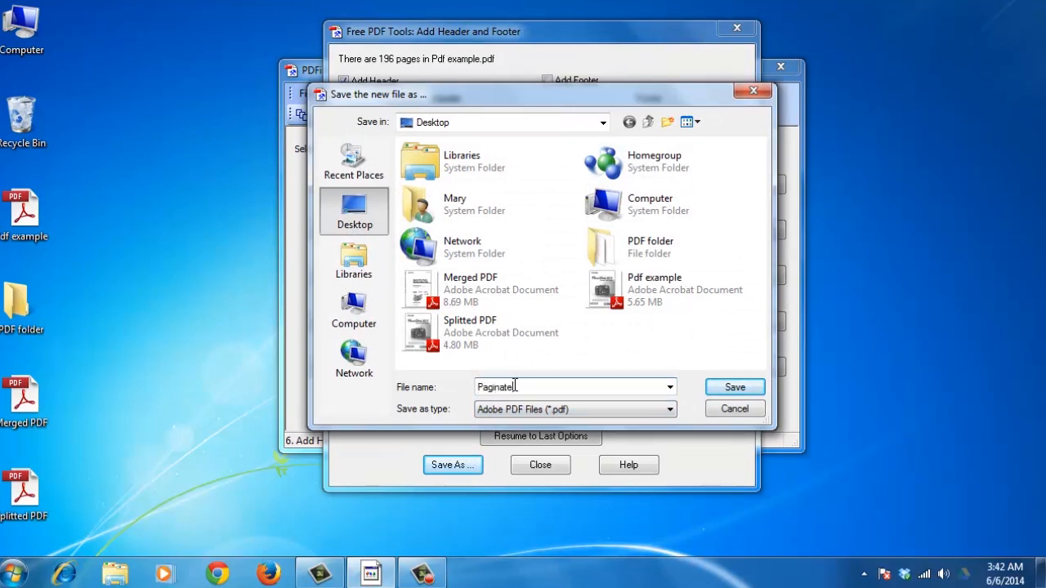
{"action": "left_click", "coordinate": [734, 387]}
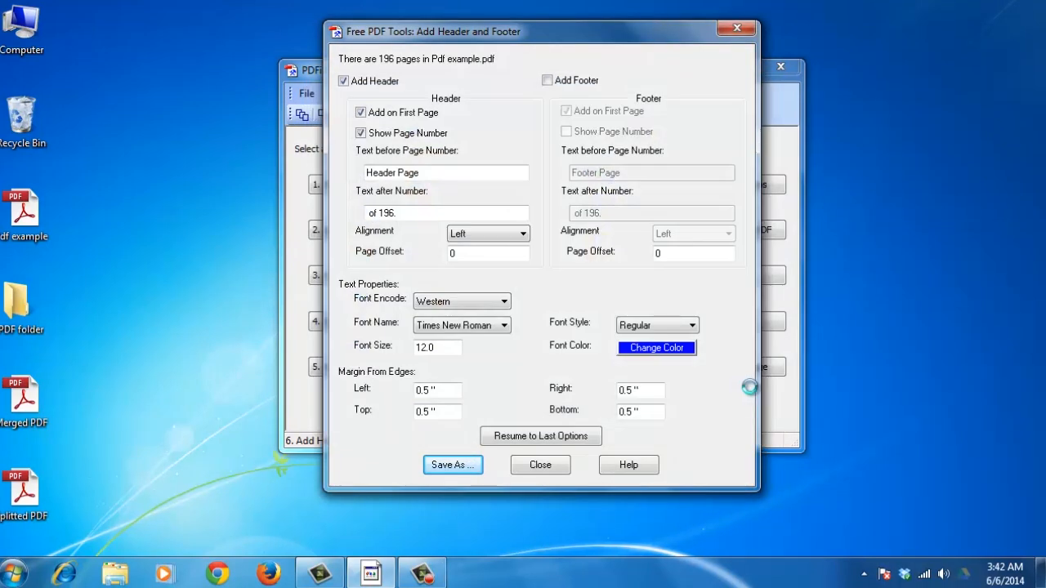